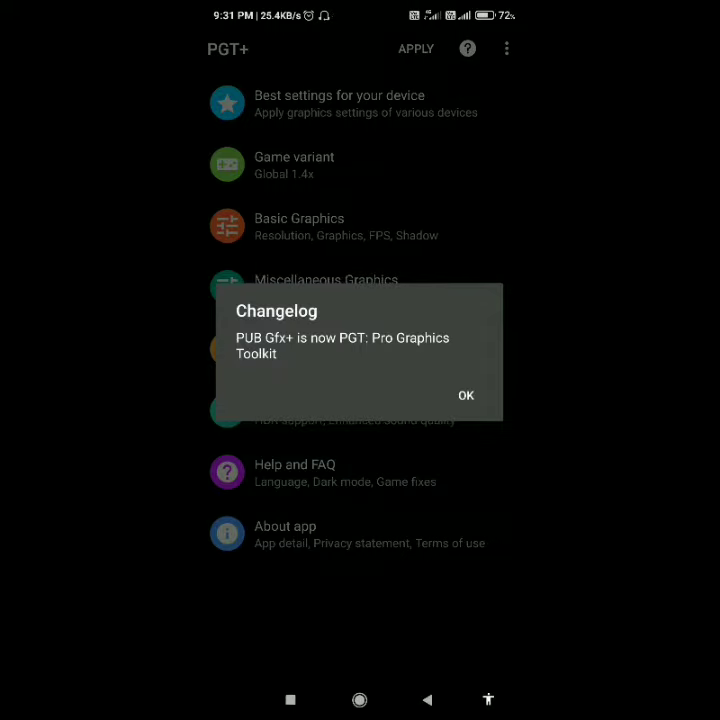
Dismiss the PGT+ changelog notice to reach the Basic Graphics settings.
click(465, 395)
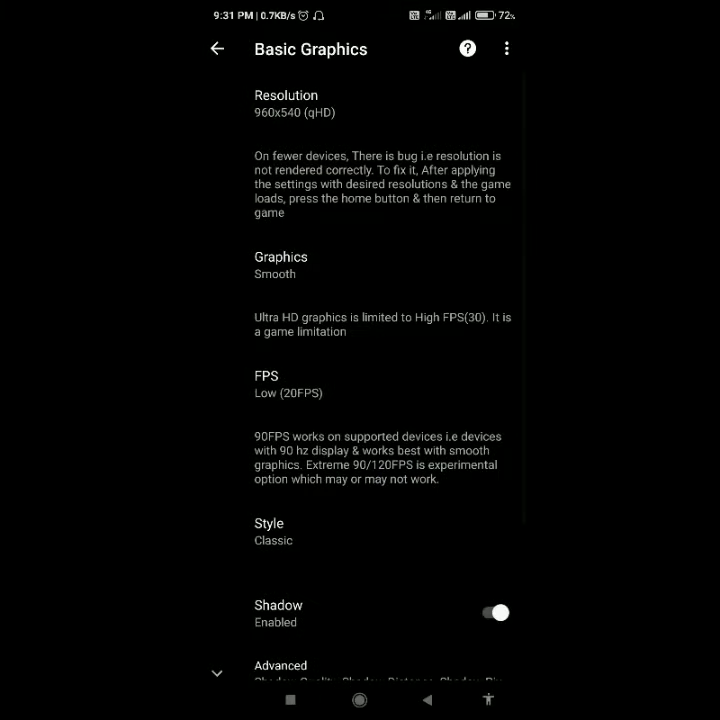
Set resolution to 800x600 (SVGA) and frame rate to Extreme (60FPS).
click(285, 103)
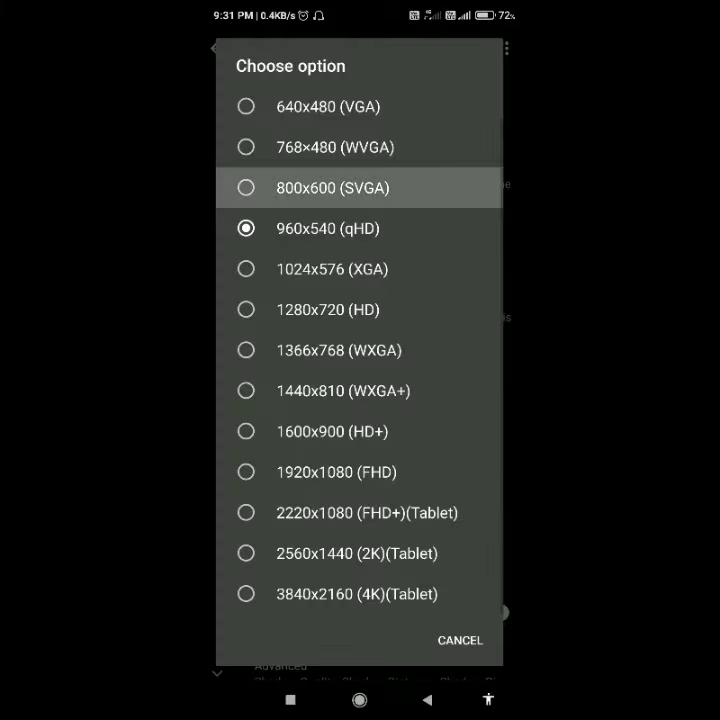
click(333, 188)
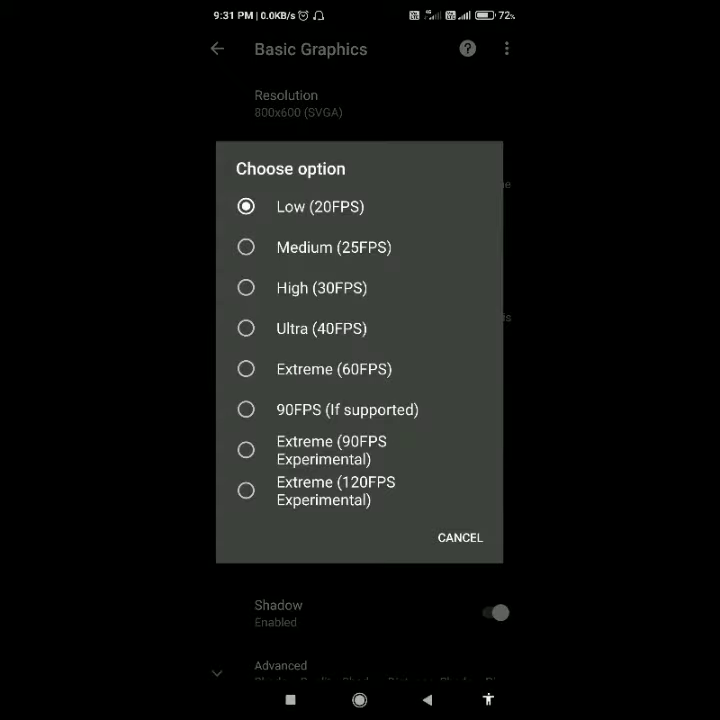
click(334, 369)
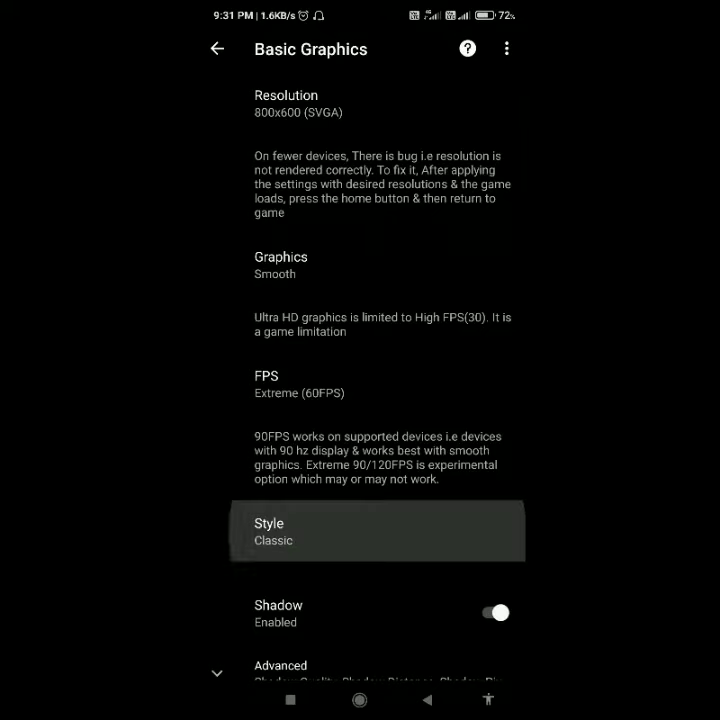
Turn off Shadow and MSAA, then return to the main settings list.
scroll(down, 3)
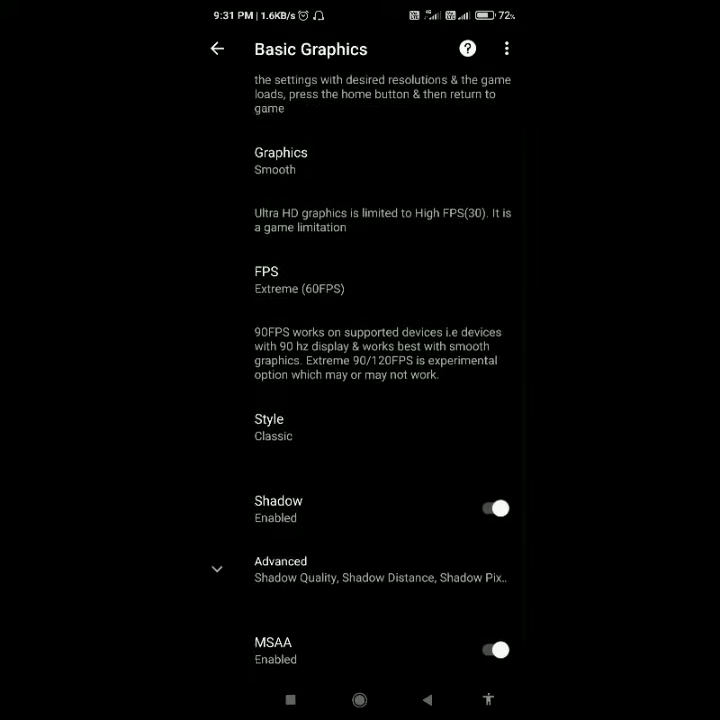
click(494, 508)
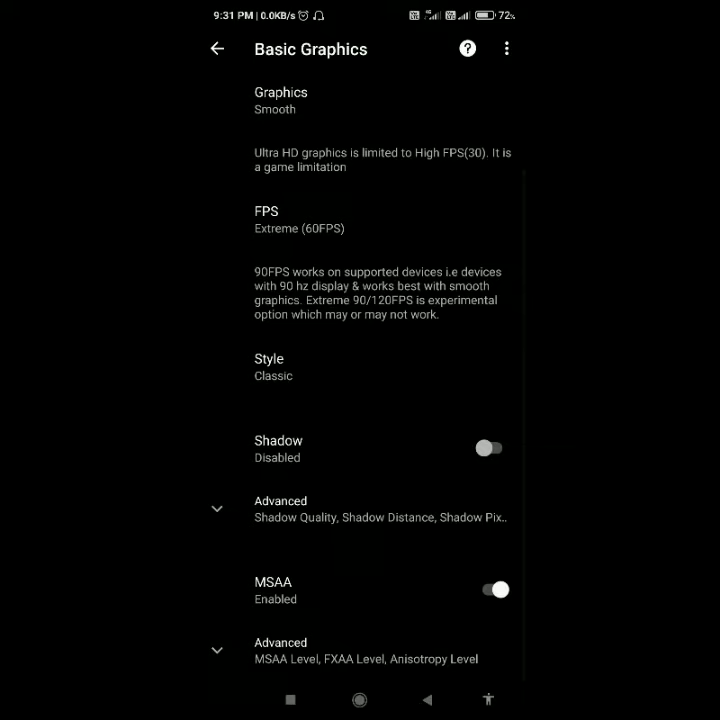
click(491, 590)
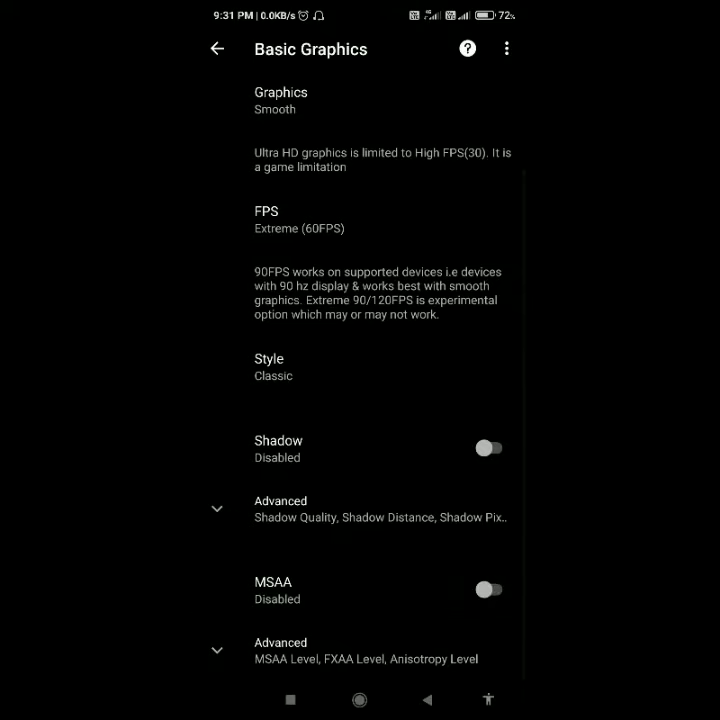
scroll(down, 3)
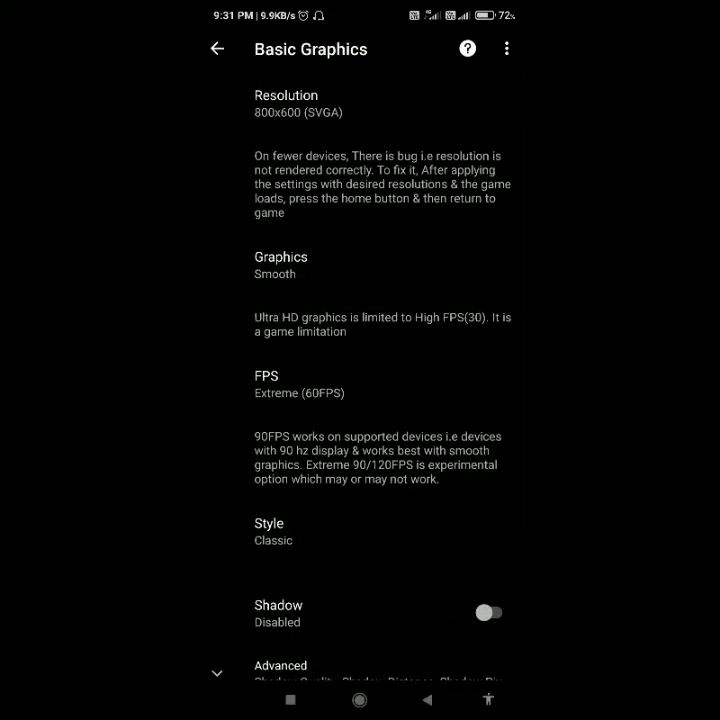
click(216, 48)
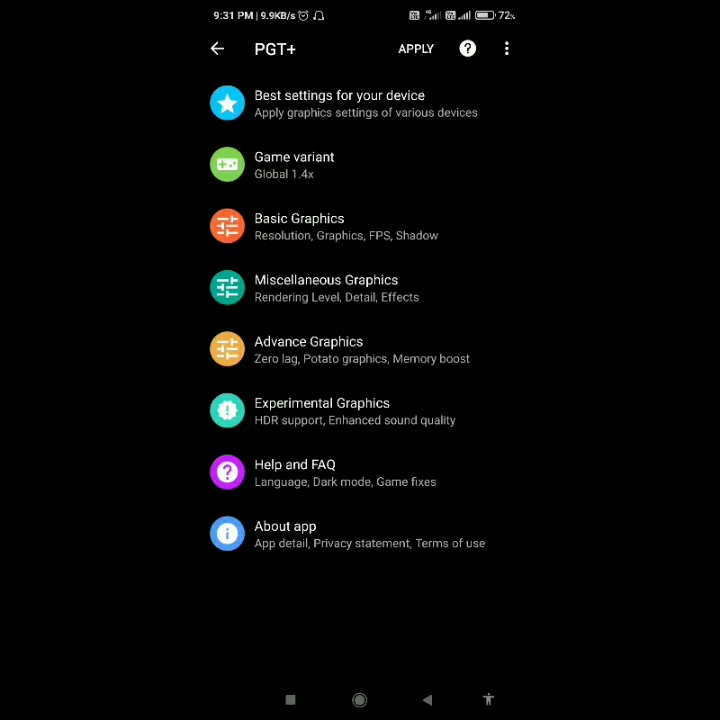
In Advance Graphics, enable Memory Boost and Potato Graphics with GPU Optimization on Apply All.
click(326, 288)
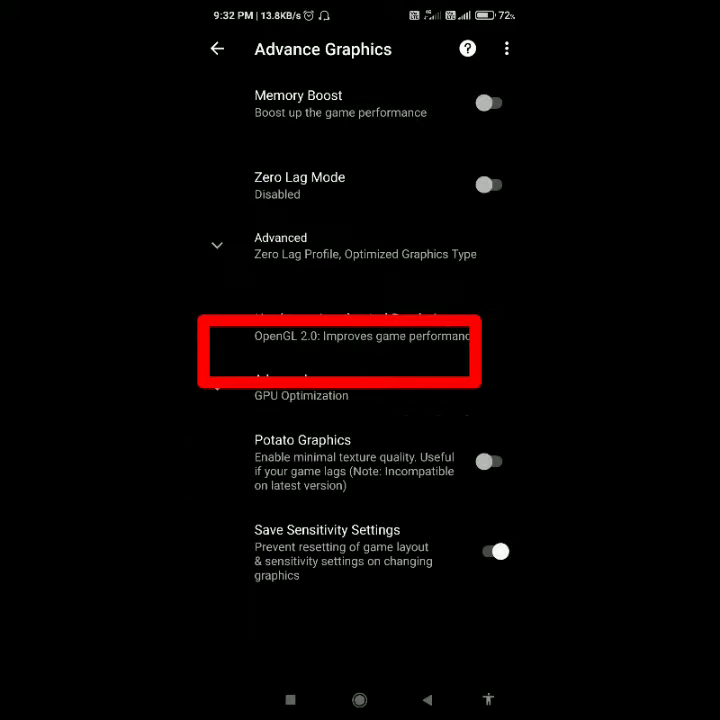
click(489, 100)
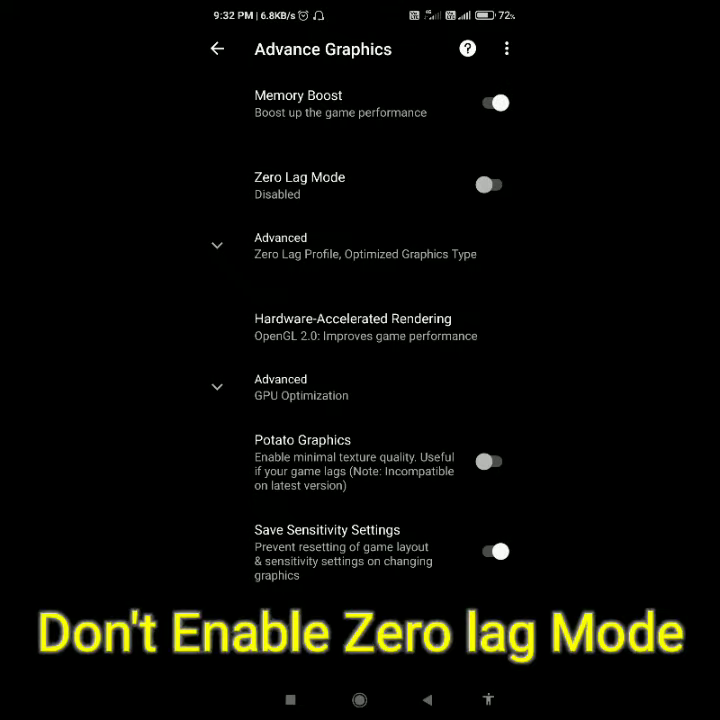
click(280, 245)
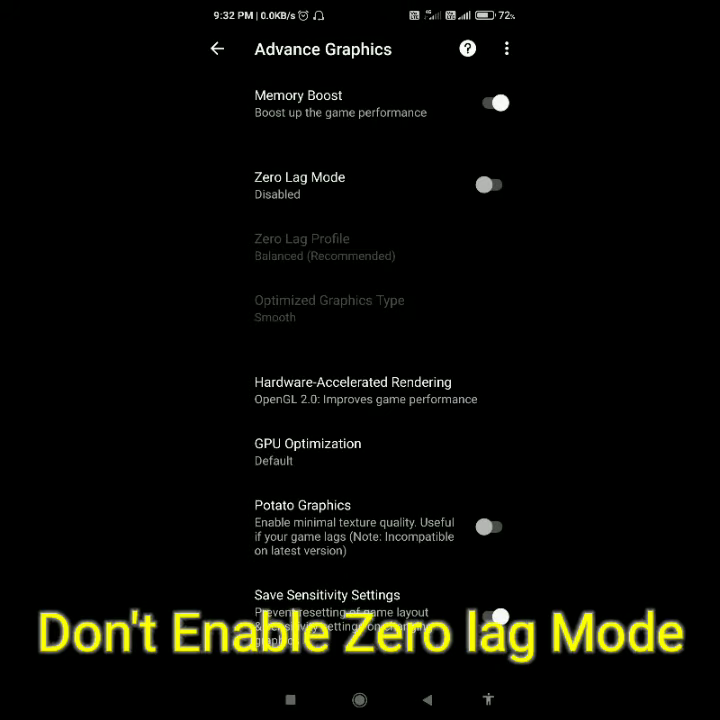
click(308, 451)
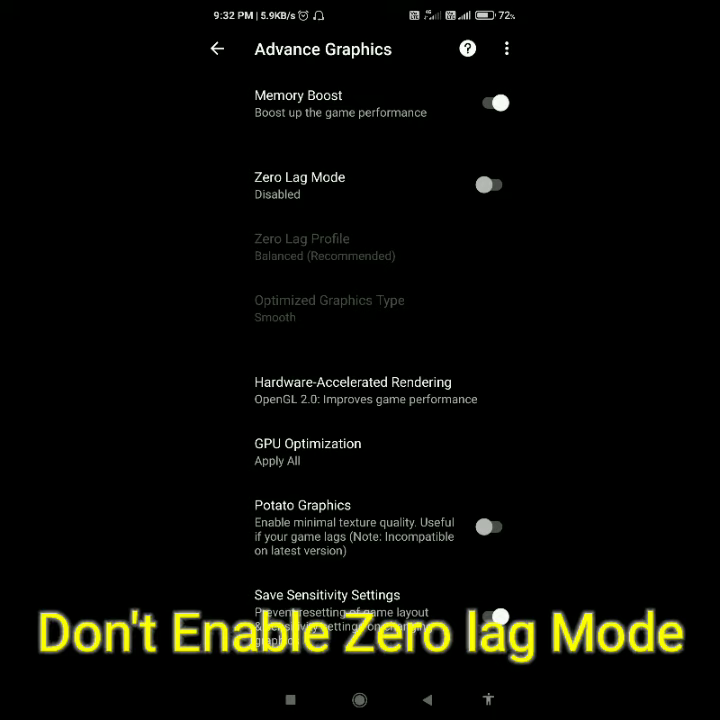
click(488, 526)
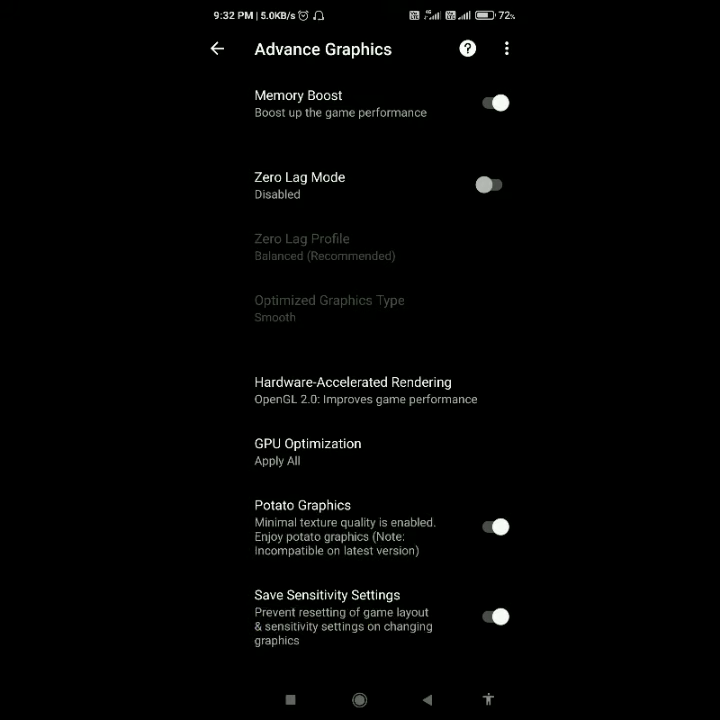
Open Experimental Graphics and view the sound quality choices, keeping High.
click(216, 48)
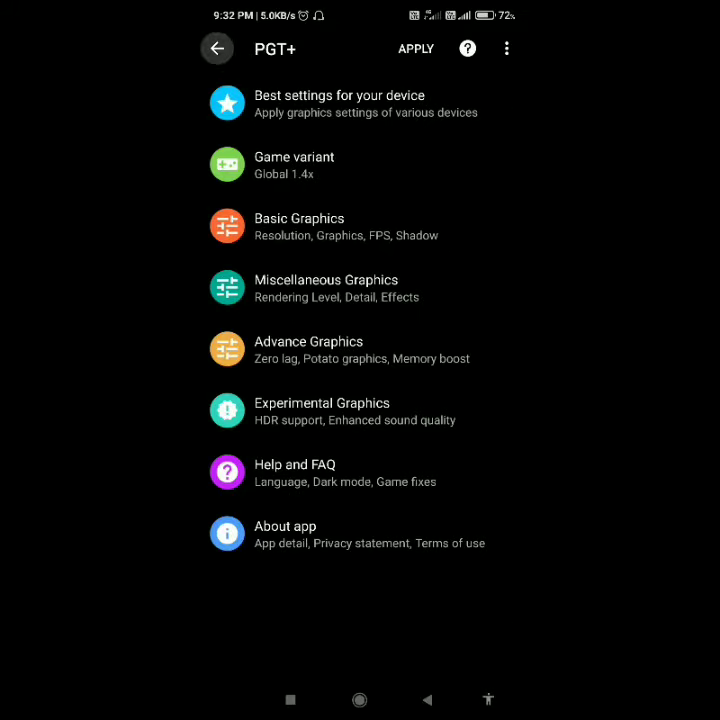
click(322, 411)
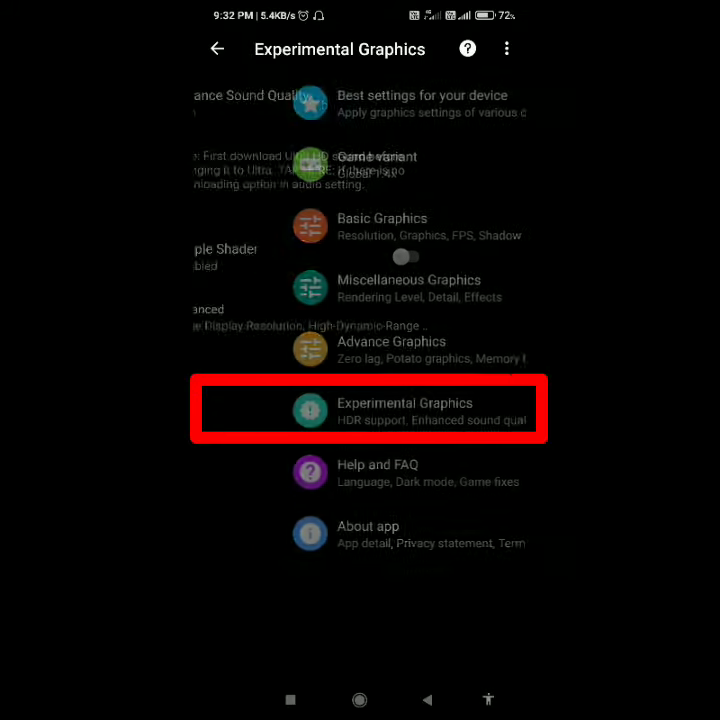
click(322, 98)
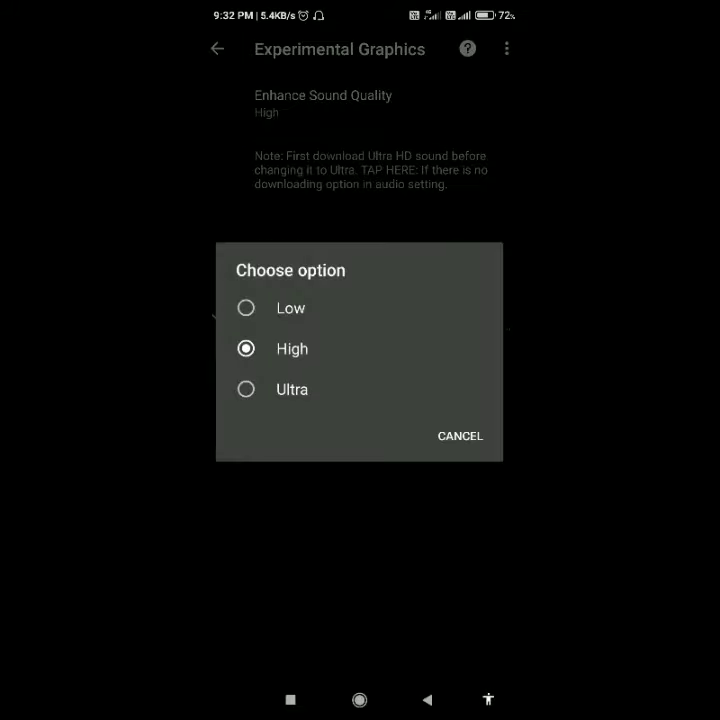
click(460, 436)
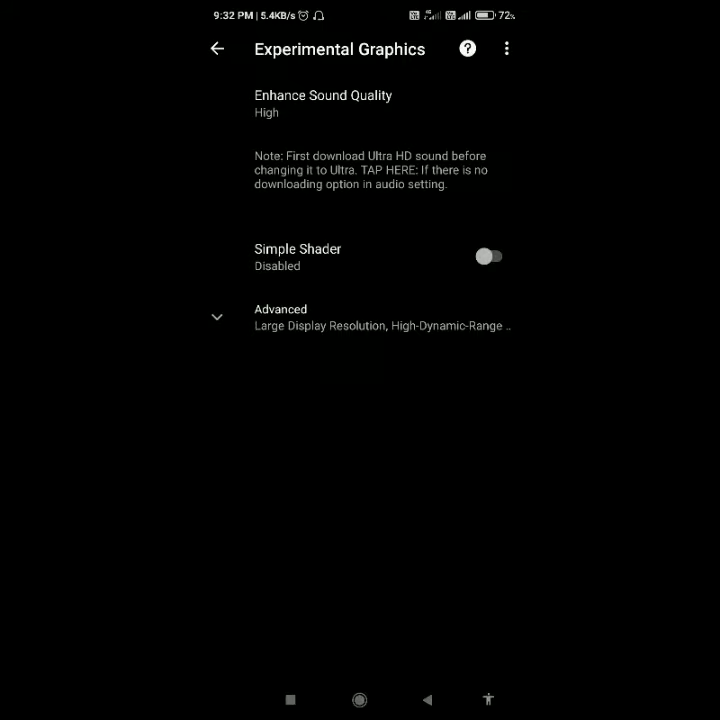
Review the advanced experimental display options unchanged and return to the main list.
click(489, 256)
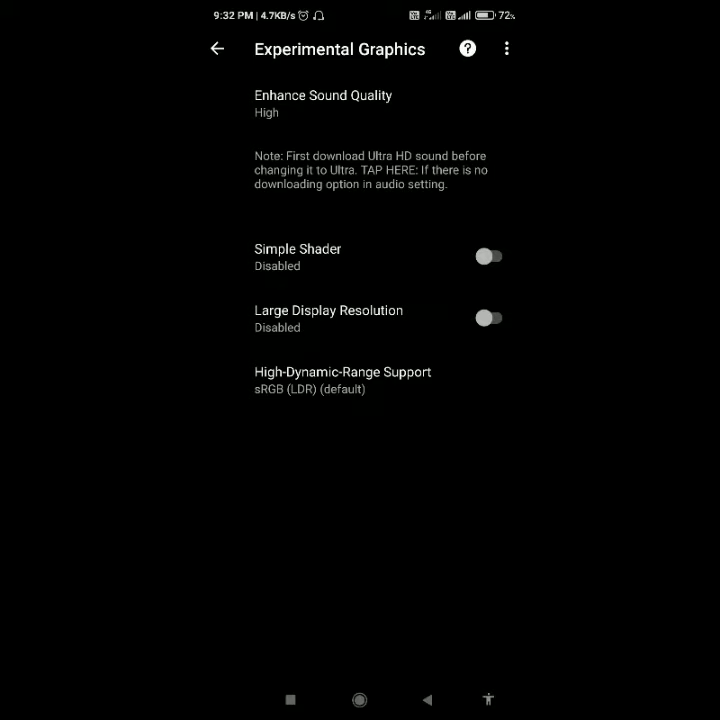
click(328, 318)
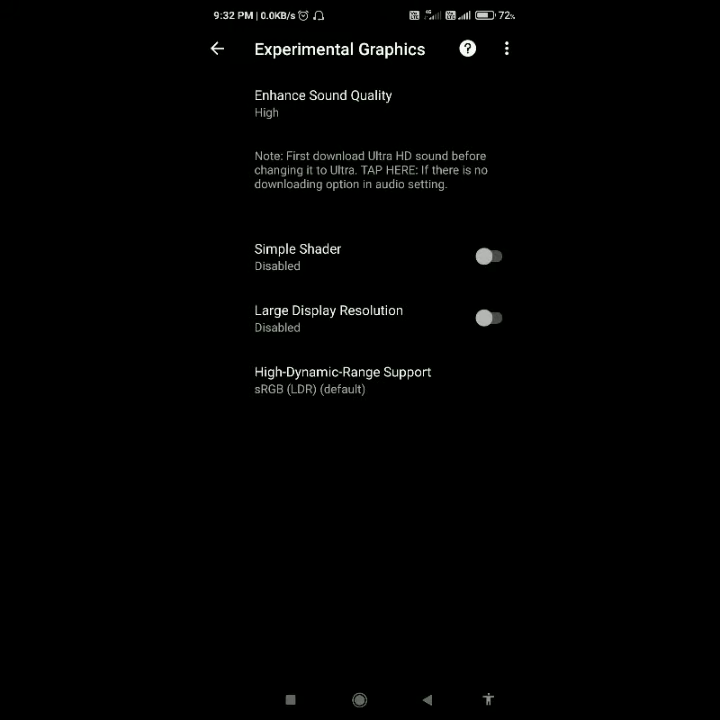
click(218, 48)
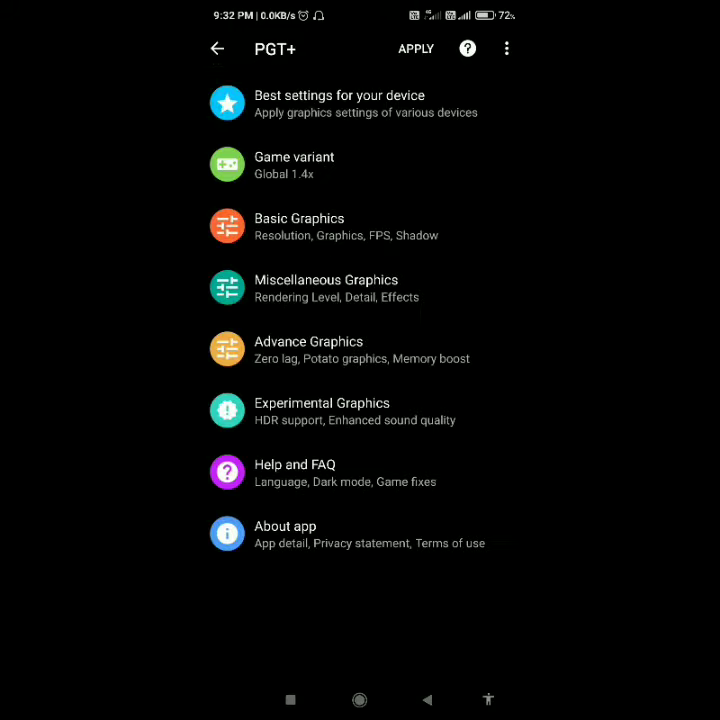